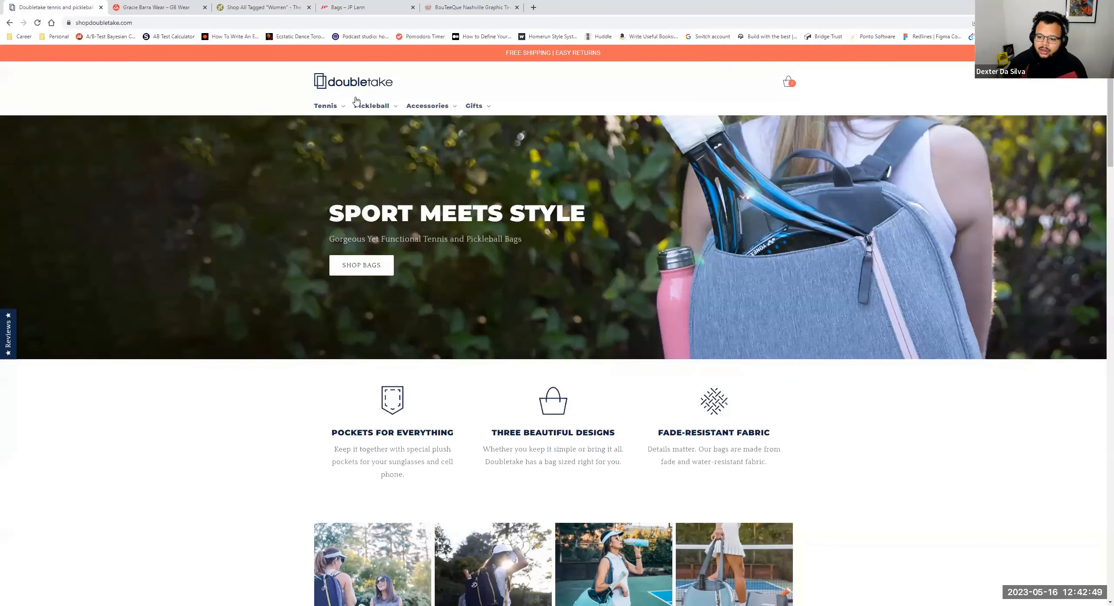
Scroll the homepage briefly and reveal the Tennis bag subcategories in the navigation menu.
{"action": "scroll", "scroll_direction": "down", "scroll_amount": 3}
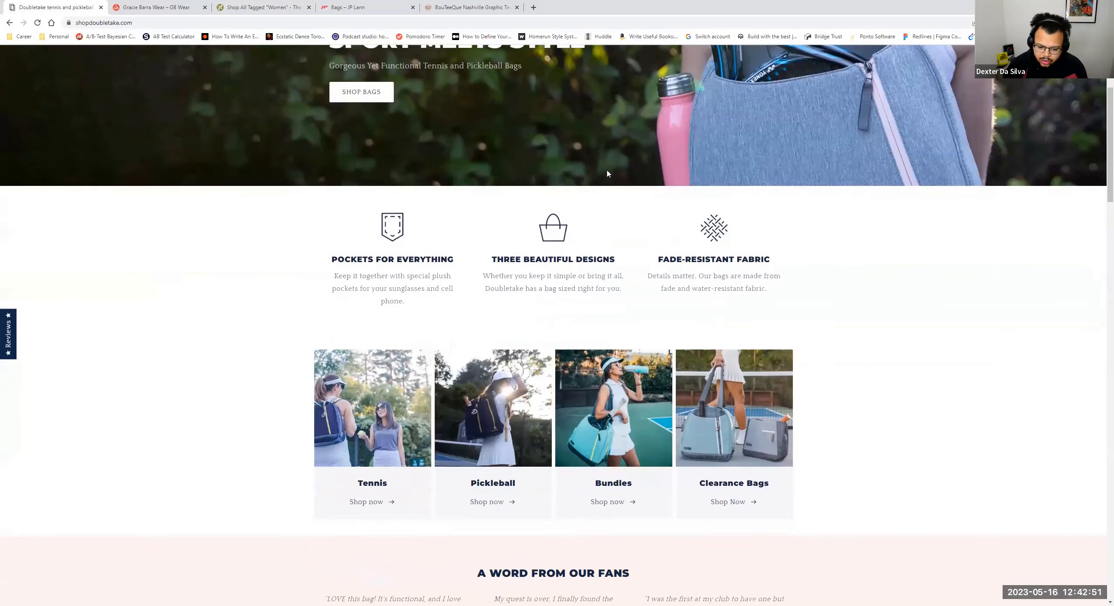
{"action": "scroll", "scroll_direction": "down", "scroll_amount": 3}
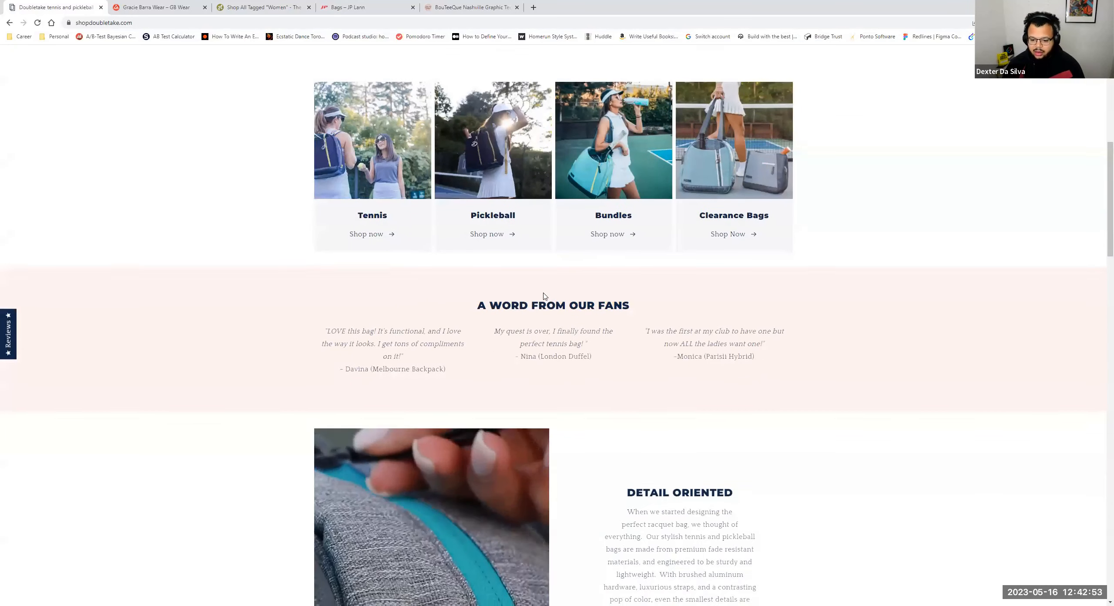
{"action": "scroll", "scroll_direction": "up", "scroll_amount": 3}
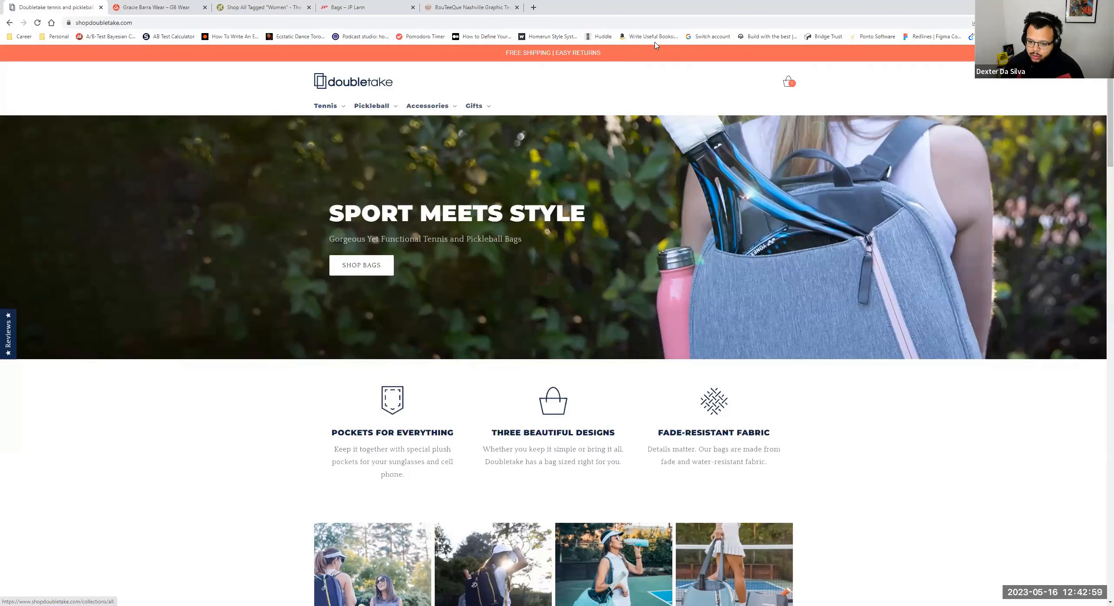
{"action": "mouse_move", "coordinate": [496, 53]}
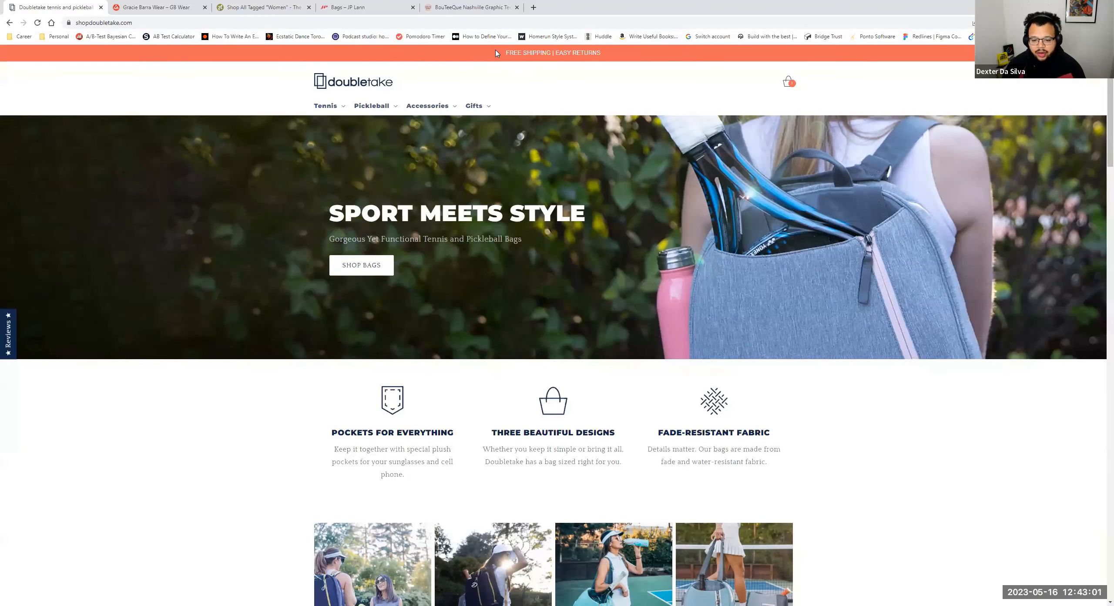
{"action": "left_click", "coordinate": [324, 105]}
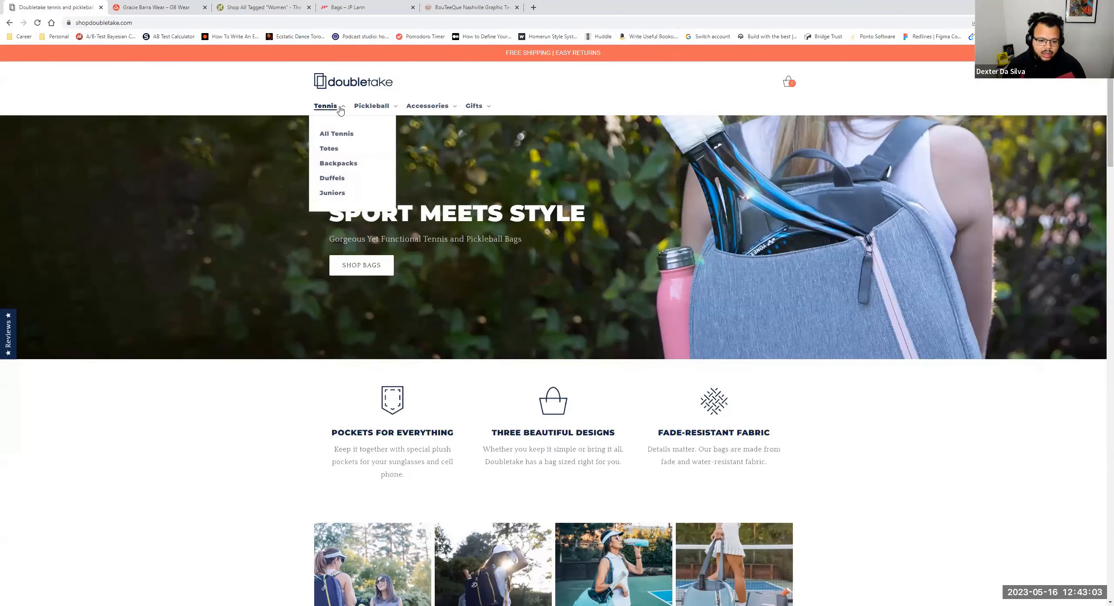
{"action": "mouse_move", "coordinate": [494, 308]}
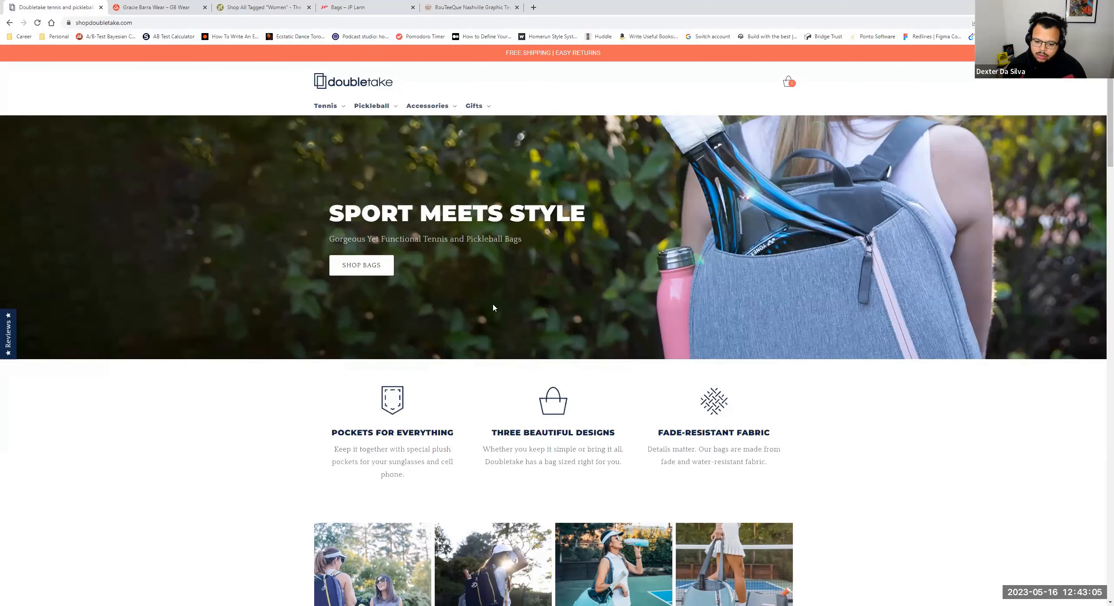
Scroll the homepage down through the featured Melbourne backpack and footer, then back to the category tiles.
{"action": "scroll", "scroll_direction": "down", "scroll_amount": 3}
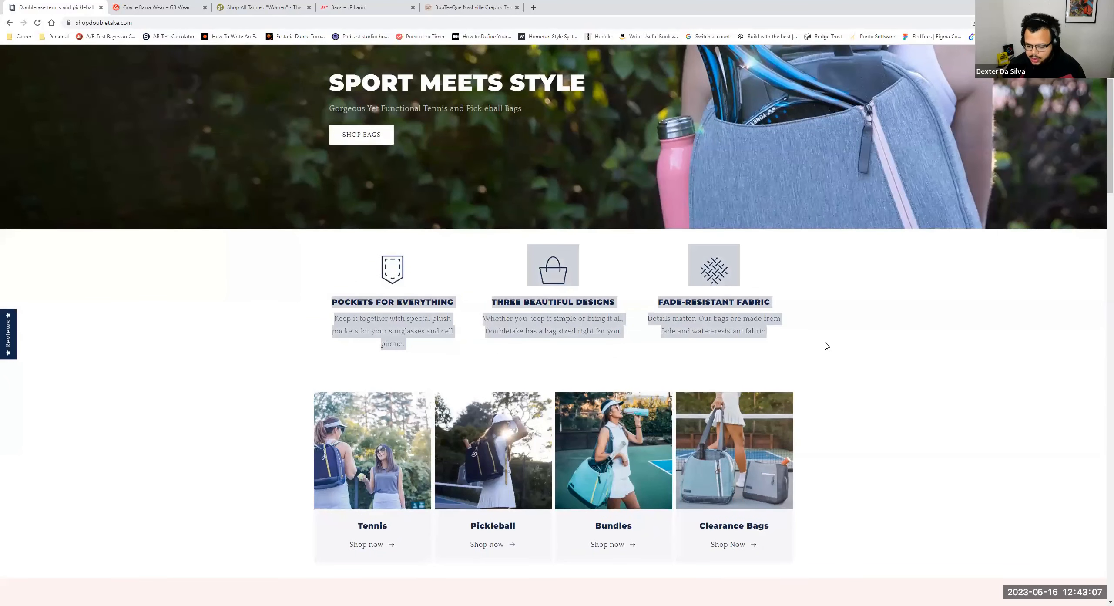
{"action": "scroll", "scroll_direction": "down", "scroll_amount": 3}
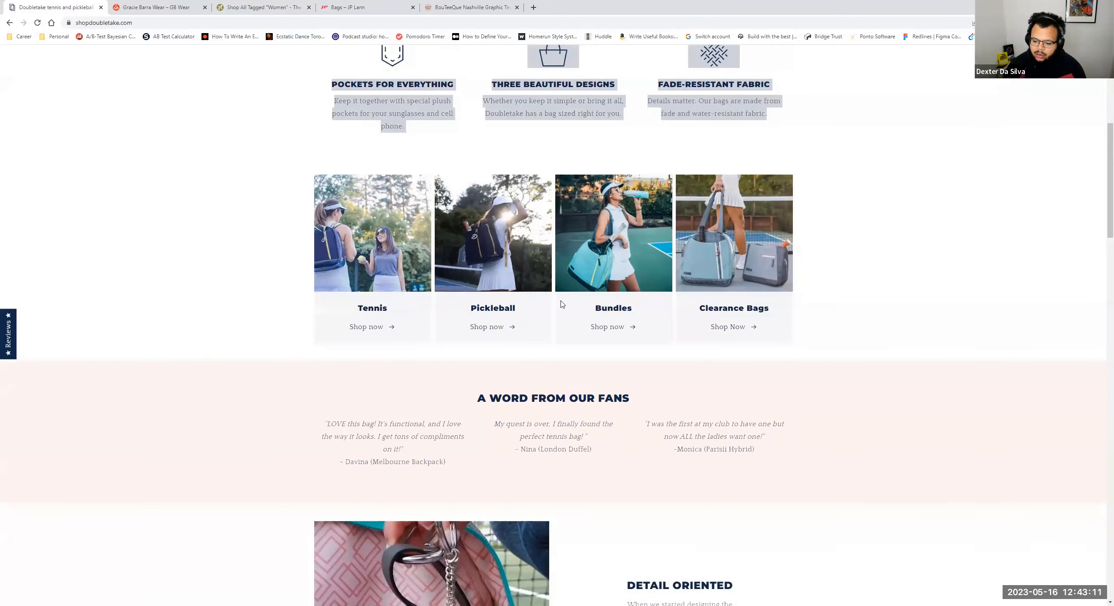
{"action": "scroll", "scroll_direction": "down", "scroll_amount": 3}
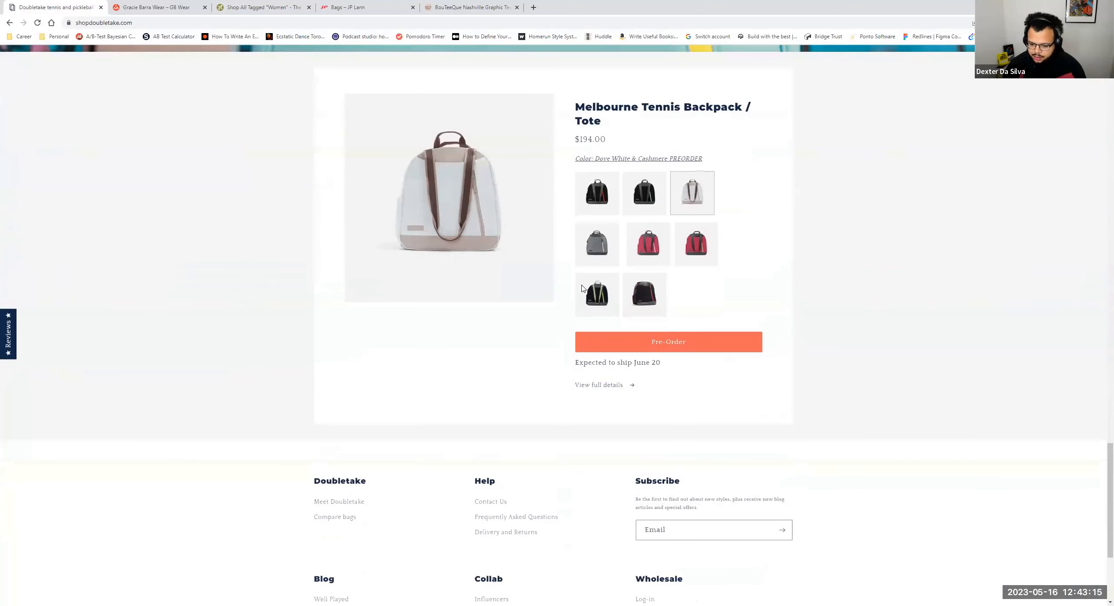
{"action": "mouse_move", "coordinate": [442, 181]}
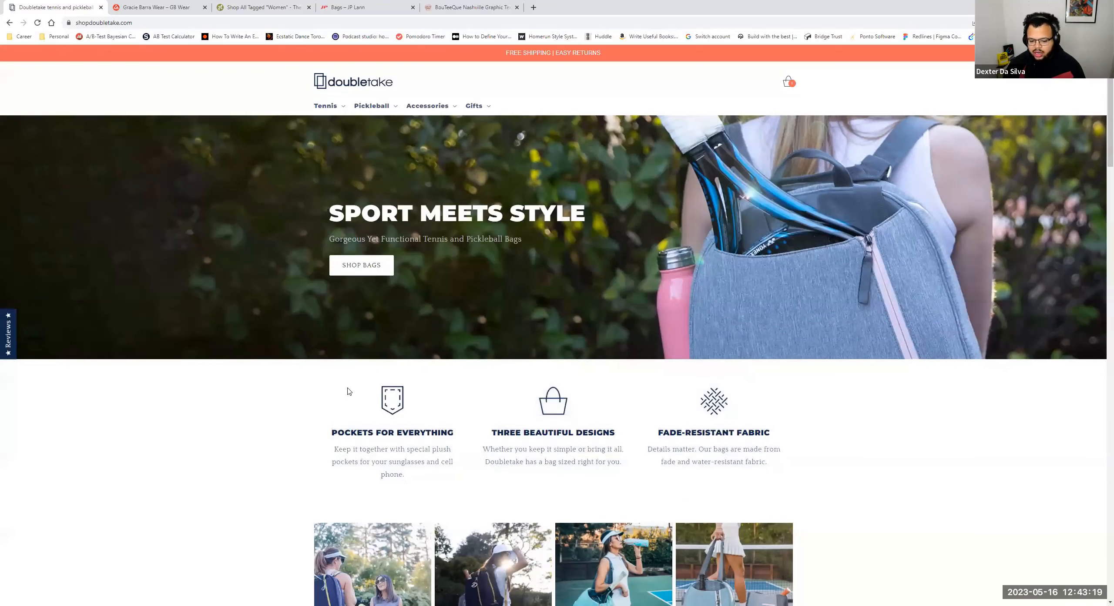
{"action": "mouse_move", "coordinate": [386, 314]}
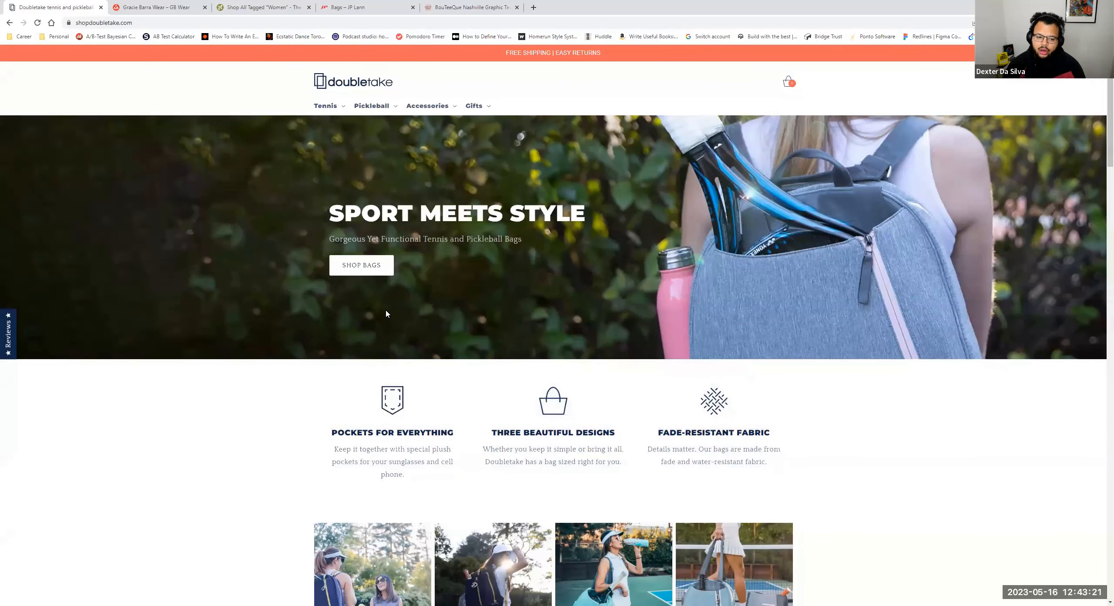
{"action": "scroll", "scroll_direction": "down", "scroll_amount": 3}
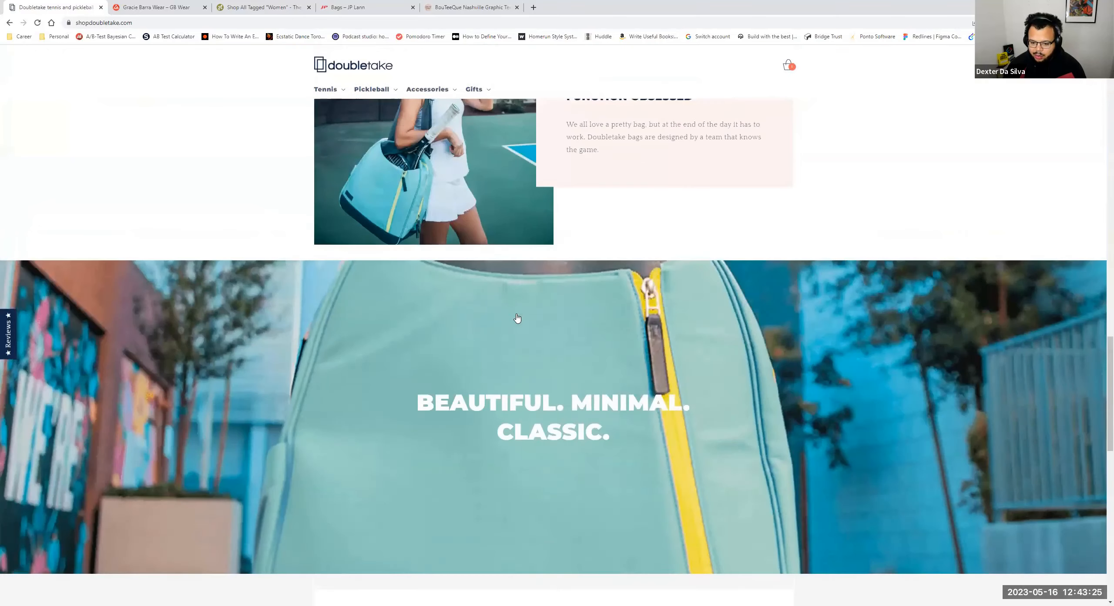
{"action": "scroll", "scroll_direction": "down", "scroll_amount": 3}
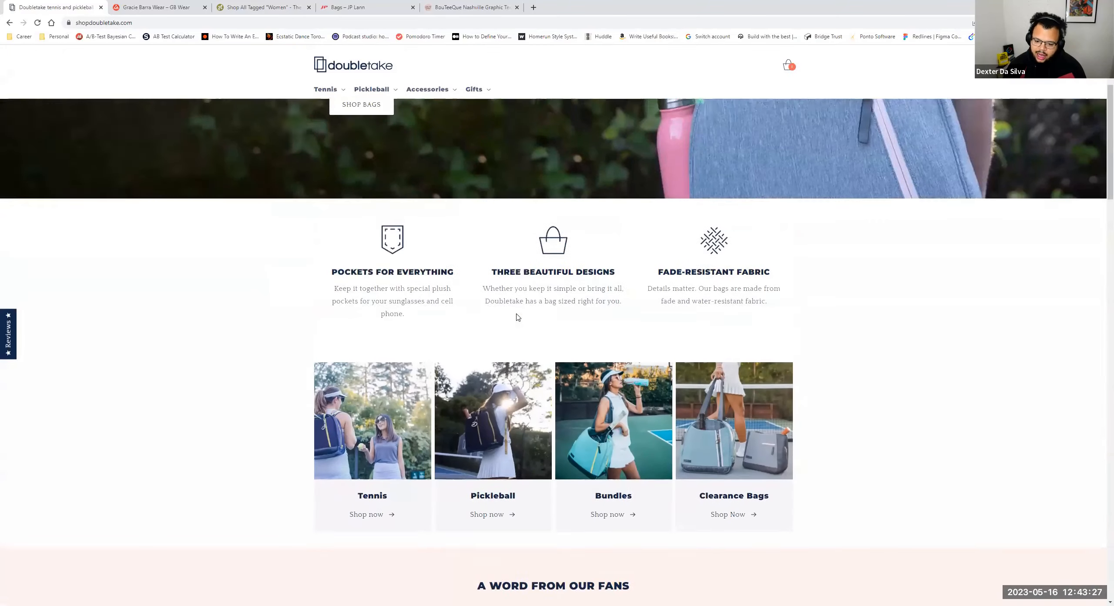
{"action": "scroll", "scroll_direction": "down", "scroll_amount": 3}
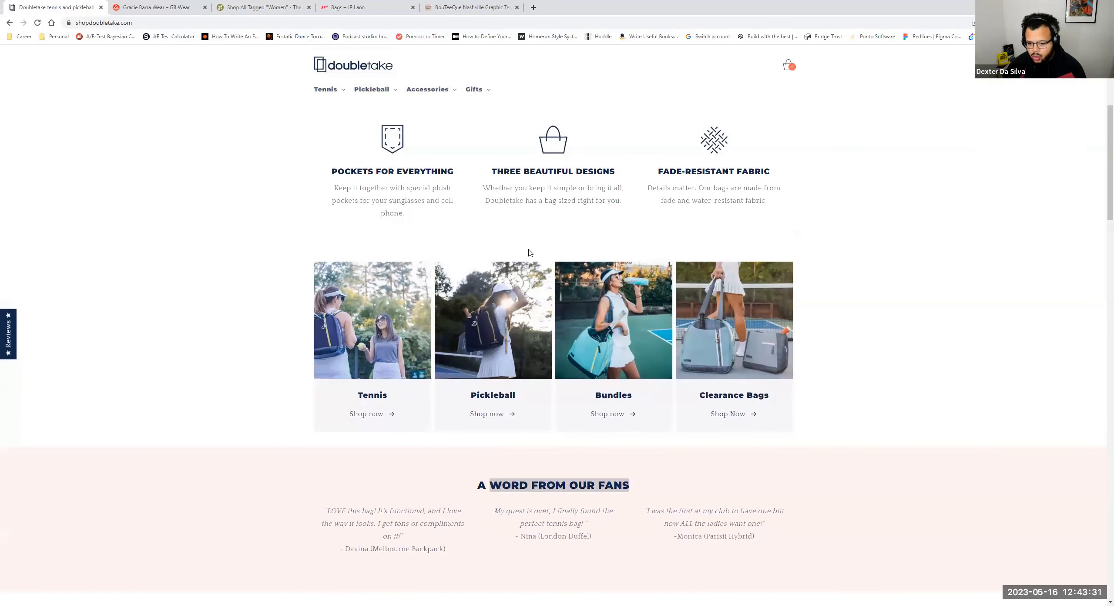
{"action": "scroll", "scroll_direction": "up", "scroll_amount": 3}
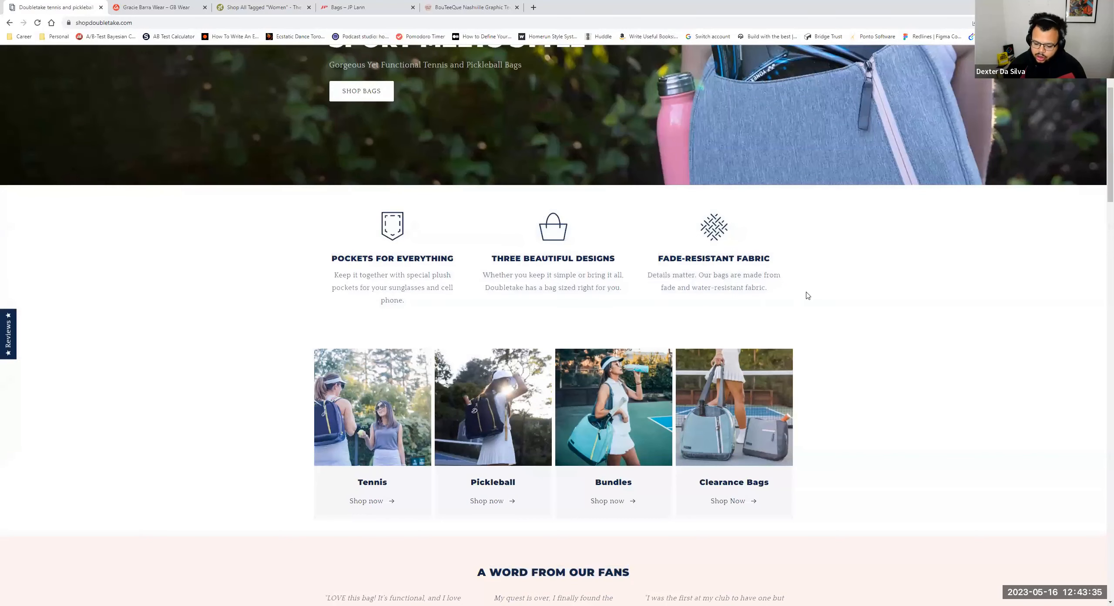
{"action": "scroll", "scroll_direction": "down", "scroll_amount": 3}
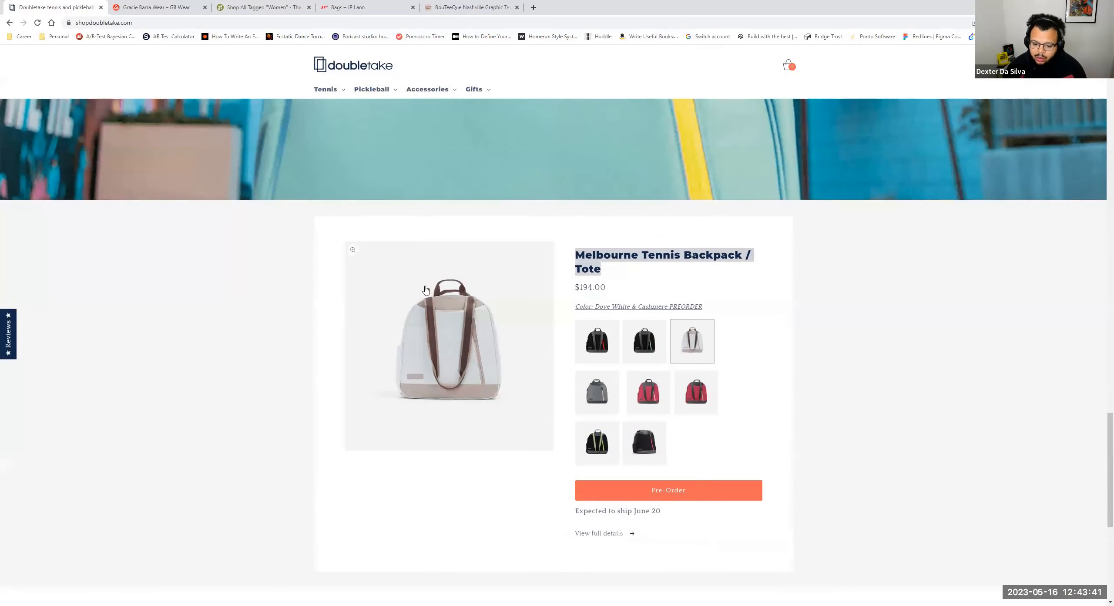
{"action": "mouse_move", "coordinate": [558, 338]}
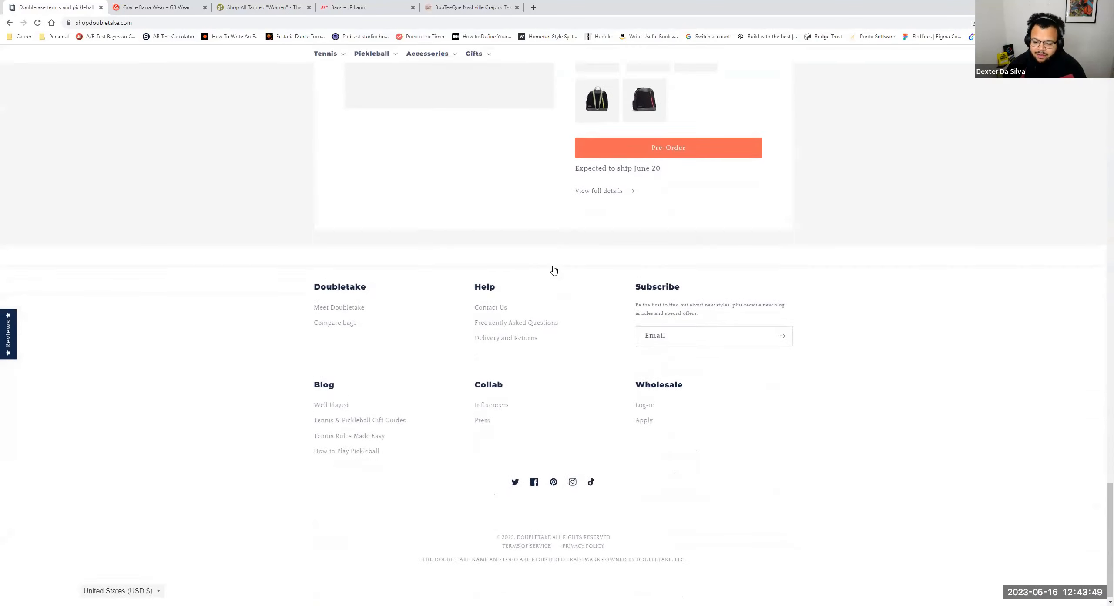
{"action": "scroll", "scroll_direction": "up", "scroll_amount": 3}
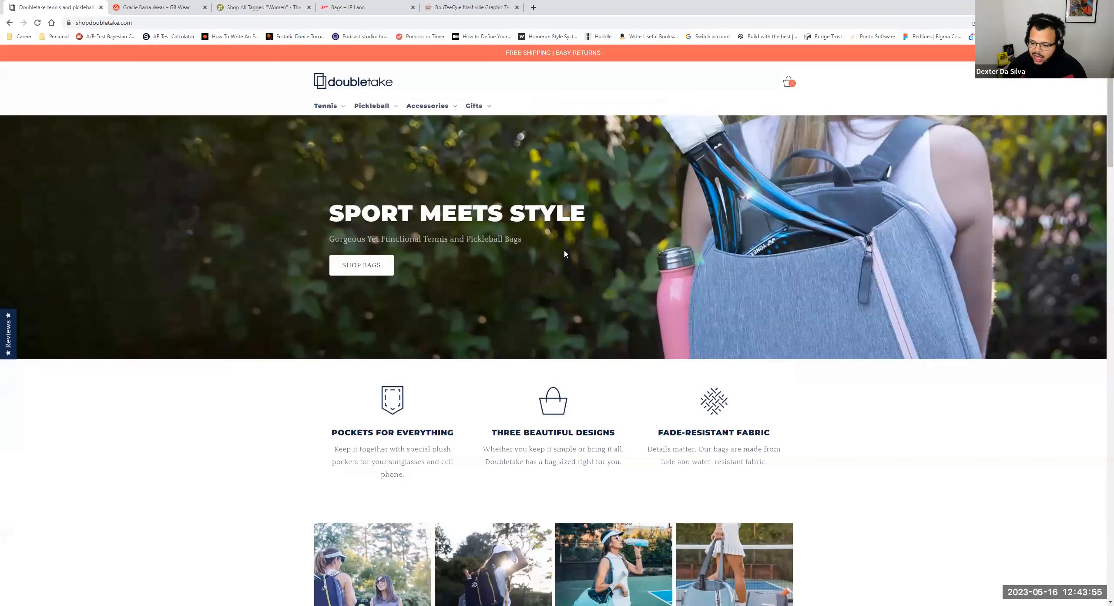
{"action": "mouse_move", "coordinate": [543, 261]}
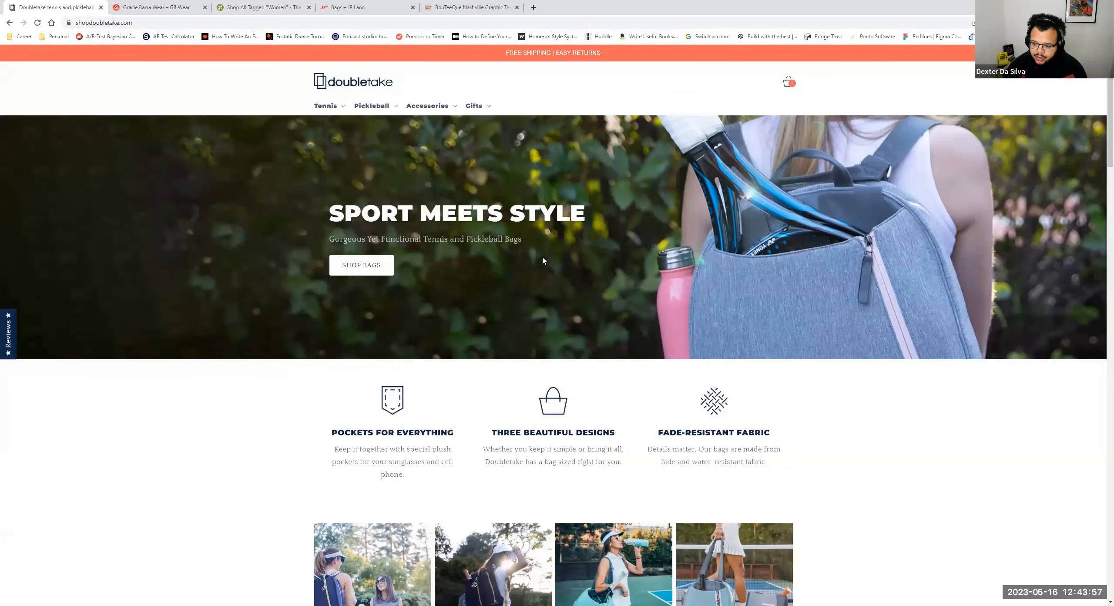
{"action": "mouse_move", "coordinate": [549, 280]}
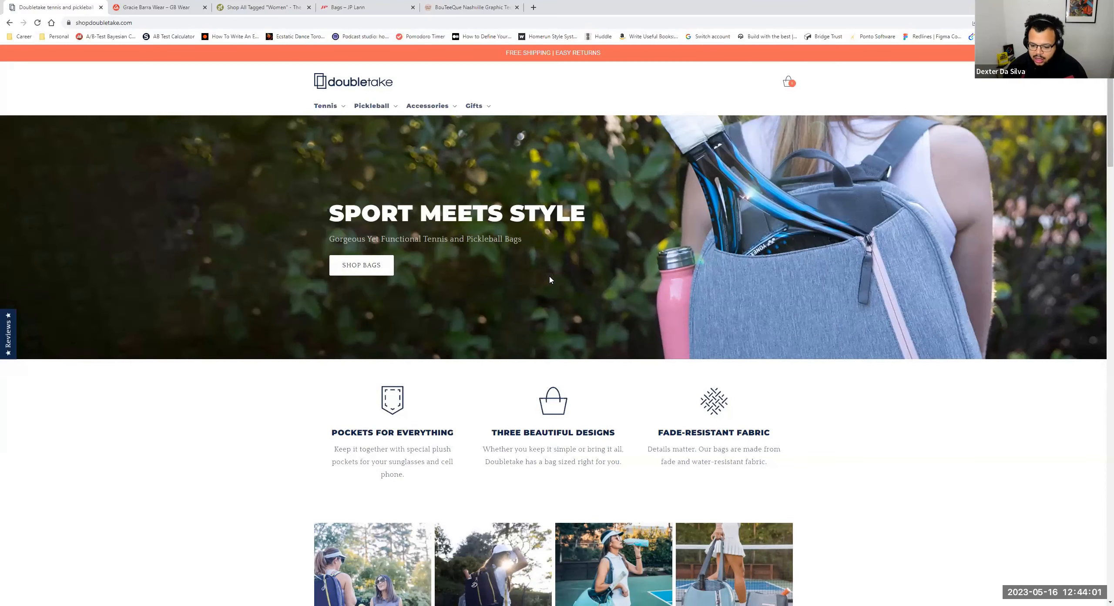
{"action": "scroll", "scroll_direction": "down", "scroll_amount": 3}
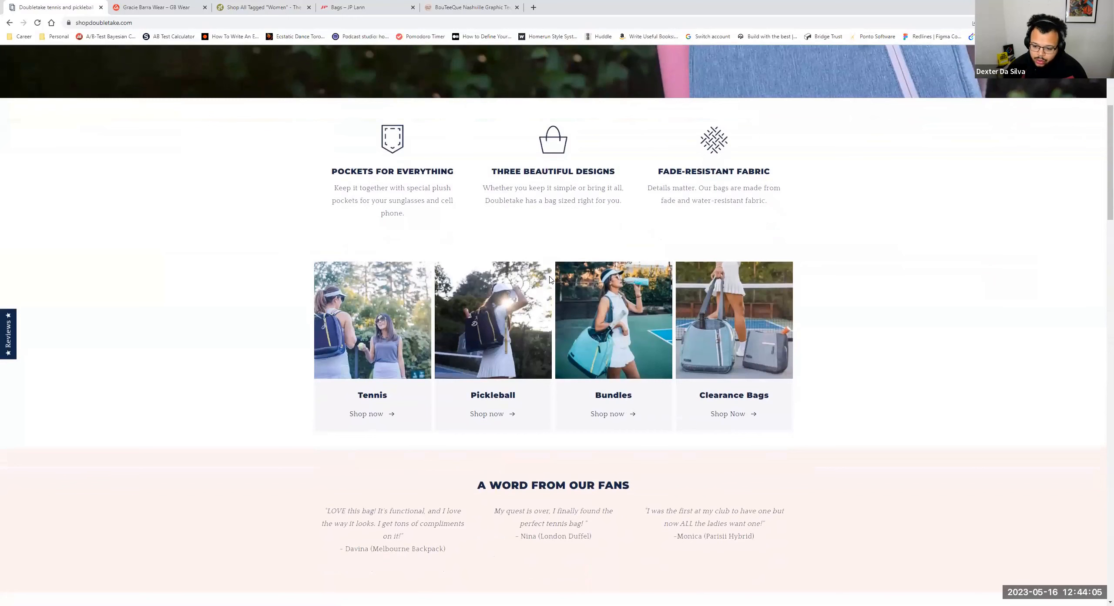
{"action": "mouse_move", "coordinate": [521, 278]}
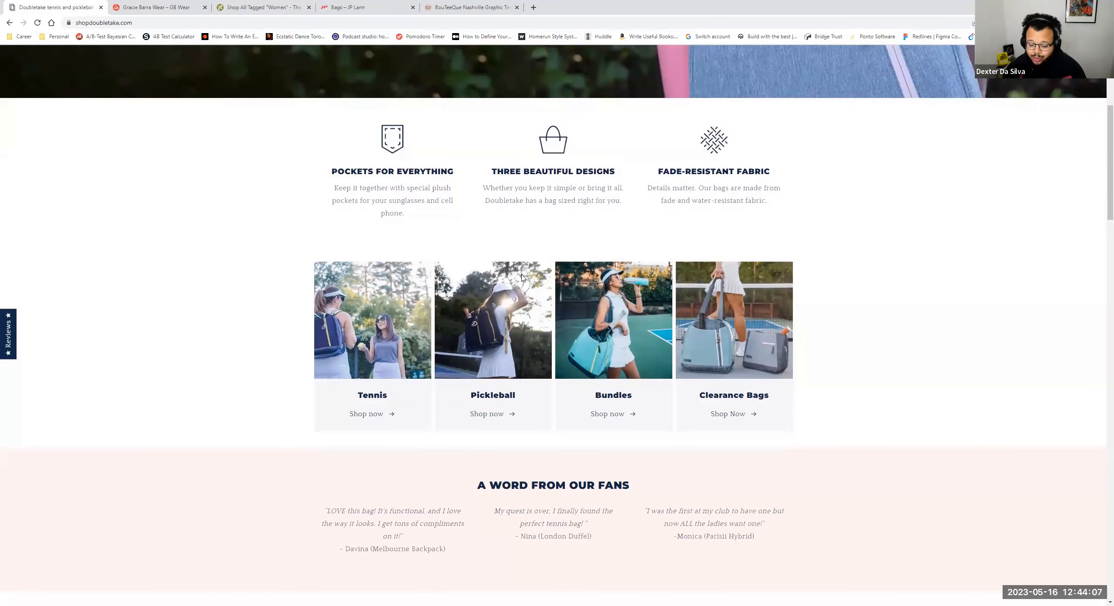
Choose All Tennis from the Tennis menu to open the Tennis Bags collection page.
{"action": "left_click", "coordinate": [325, 89]}
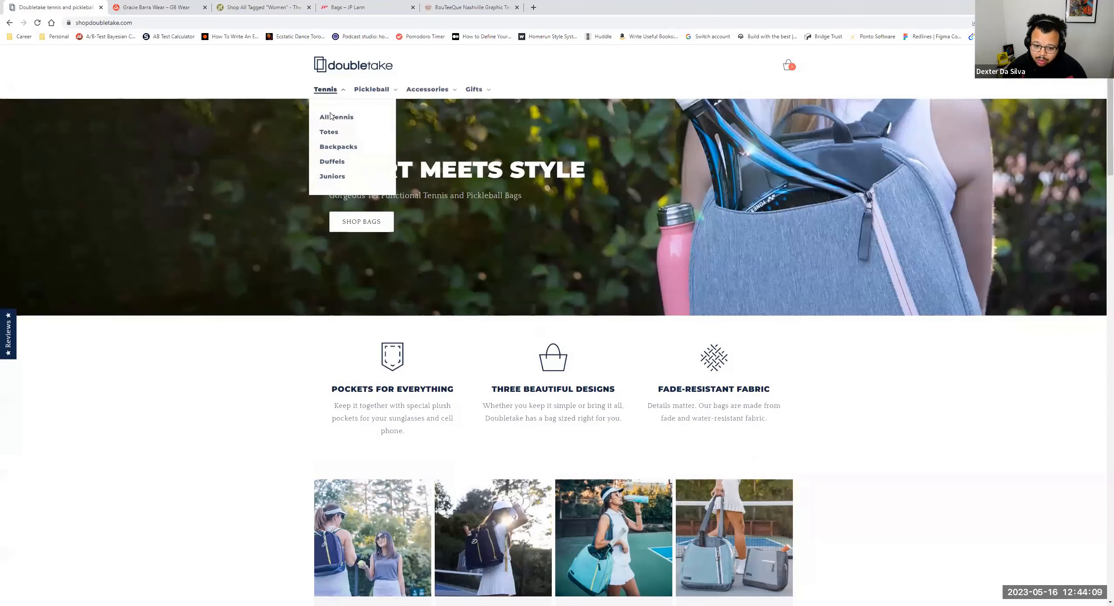
{"action": "left_click", "coordinate": [336, 116]}
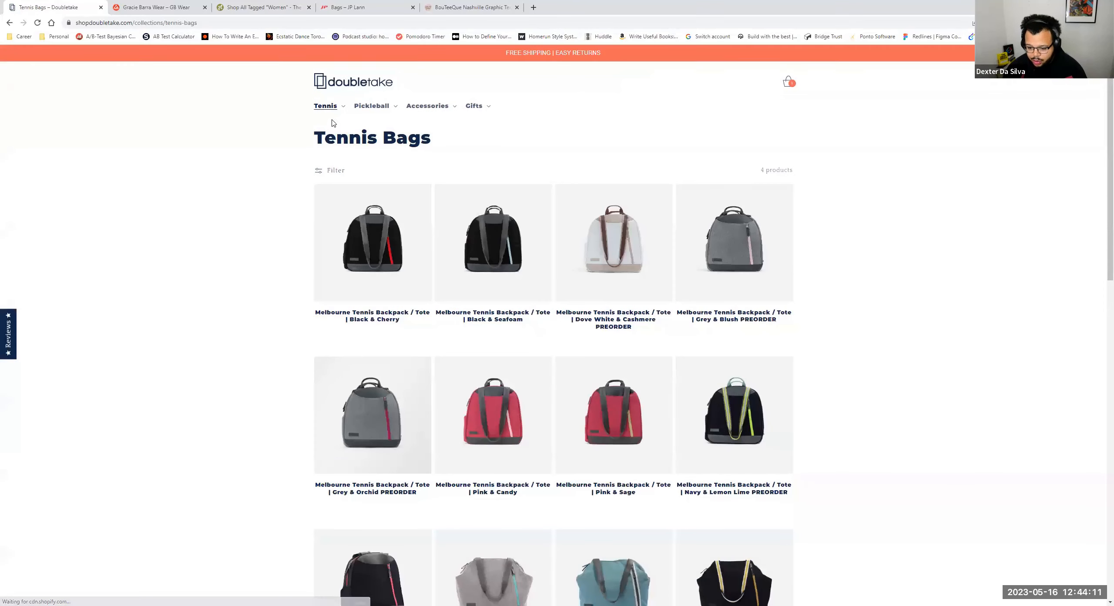
{"action": "mouse_move", "coordinate": [606, 127]}
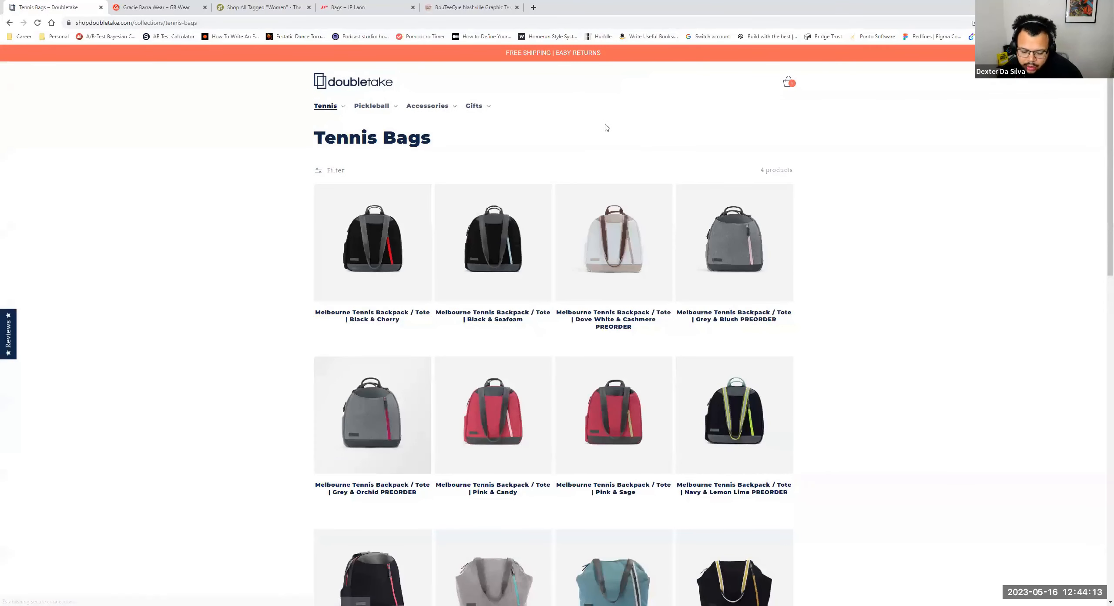
{"action": "mouse_move", "coordinate": [214, 181]}
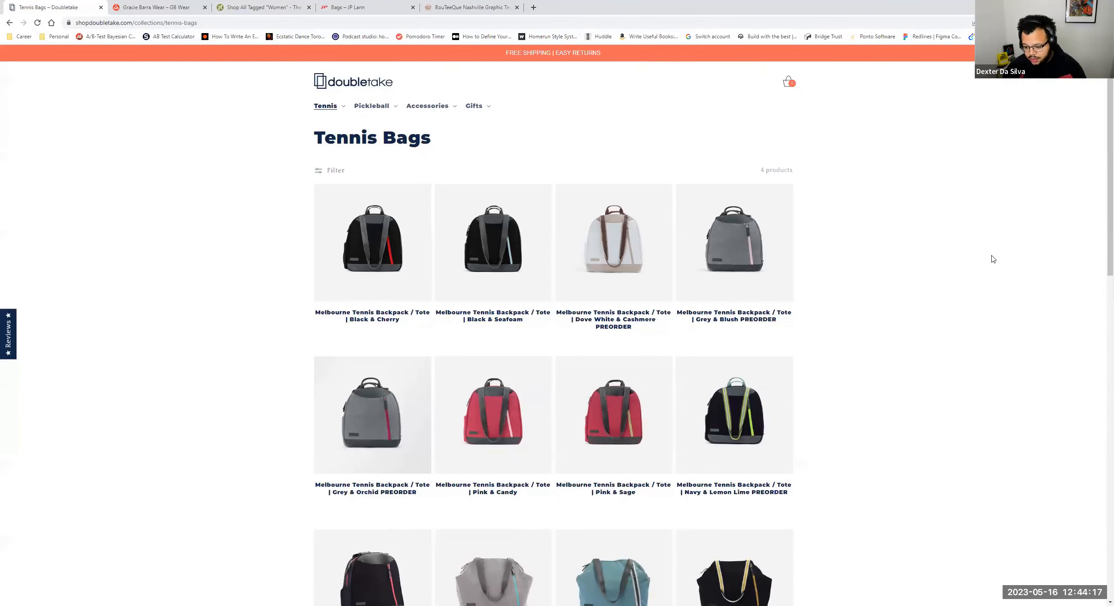
{"action": "mouse_move", "coordinate": [734, 315]}
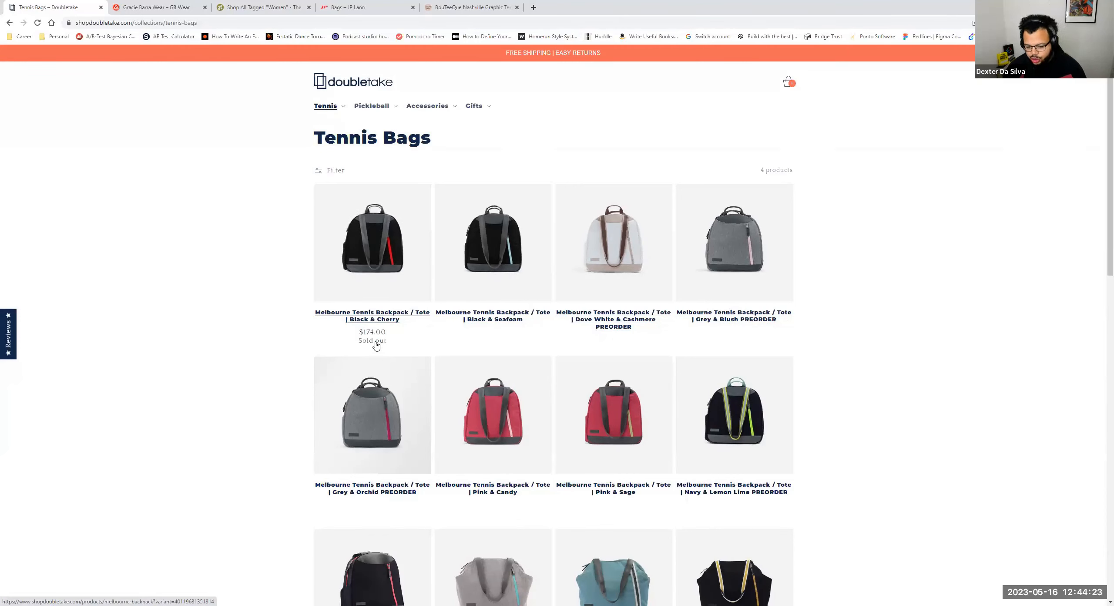
{"action": "mouse_move", "coordinate": [290, 282]}
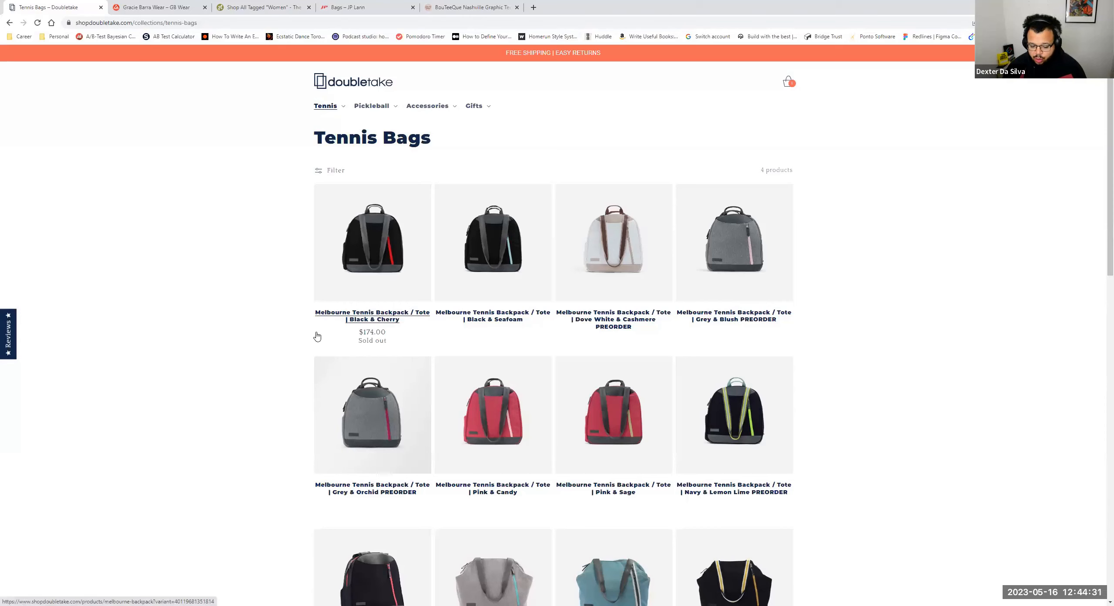
{"action": "mouse_move", "coordinate": [328, 325]}
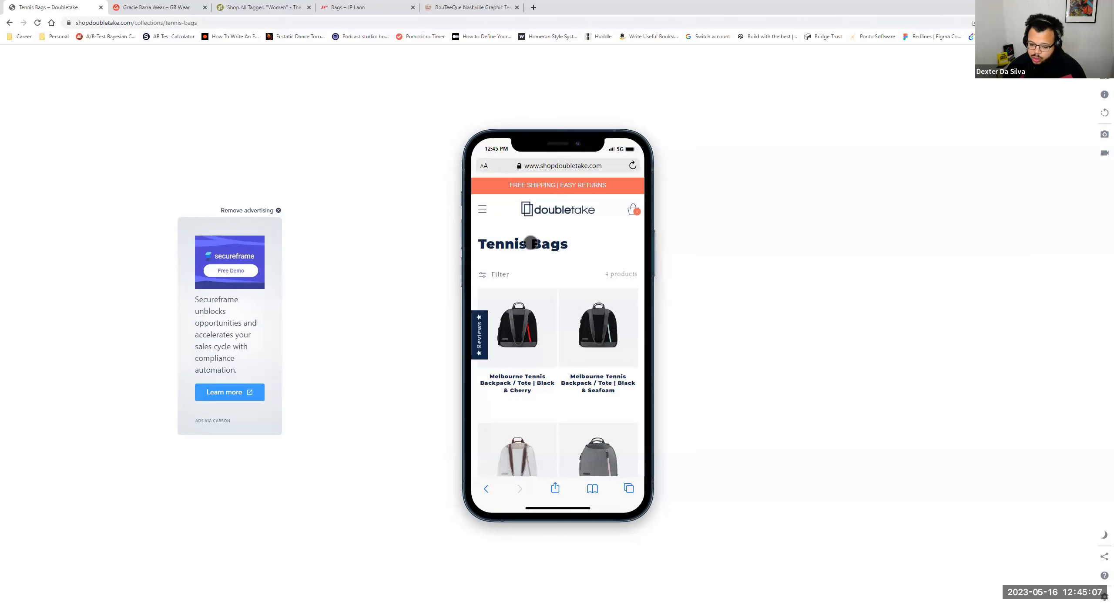
View the Black & Cherry Melbourne Tennis Backpack / Tote product page in the simulator and scroll through it.
{"action": "left_click", "coordinate": [517, 327]}
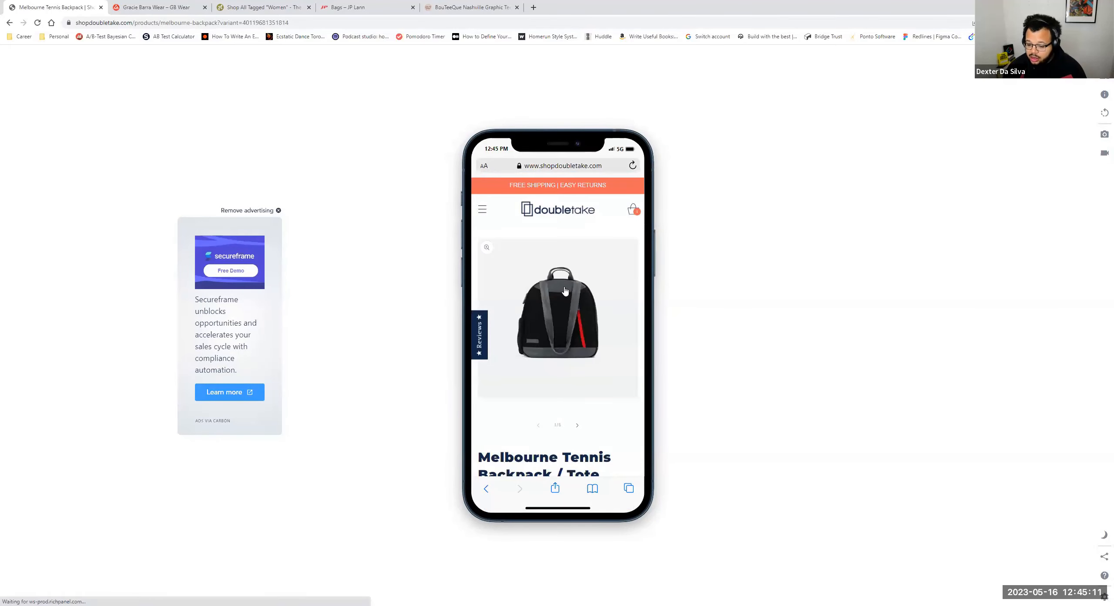
{"action": "scroll", "scroll_direction": "down", "scroll_amount": 3}
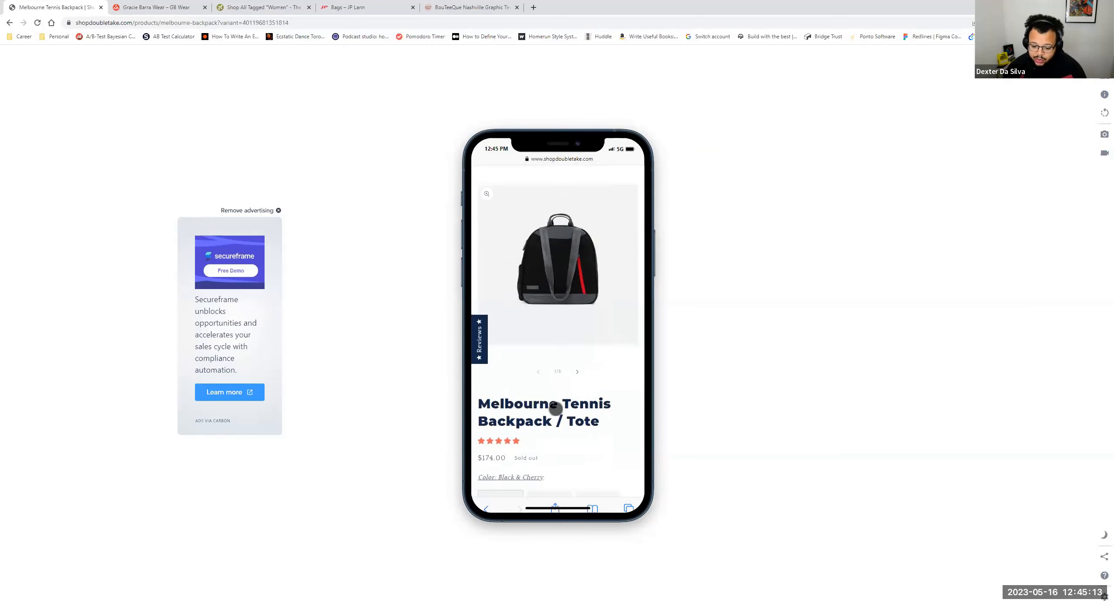
{"action": "scroll", "scroll_direction": "down", "scroll_amount": 3}
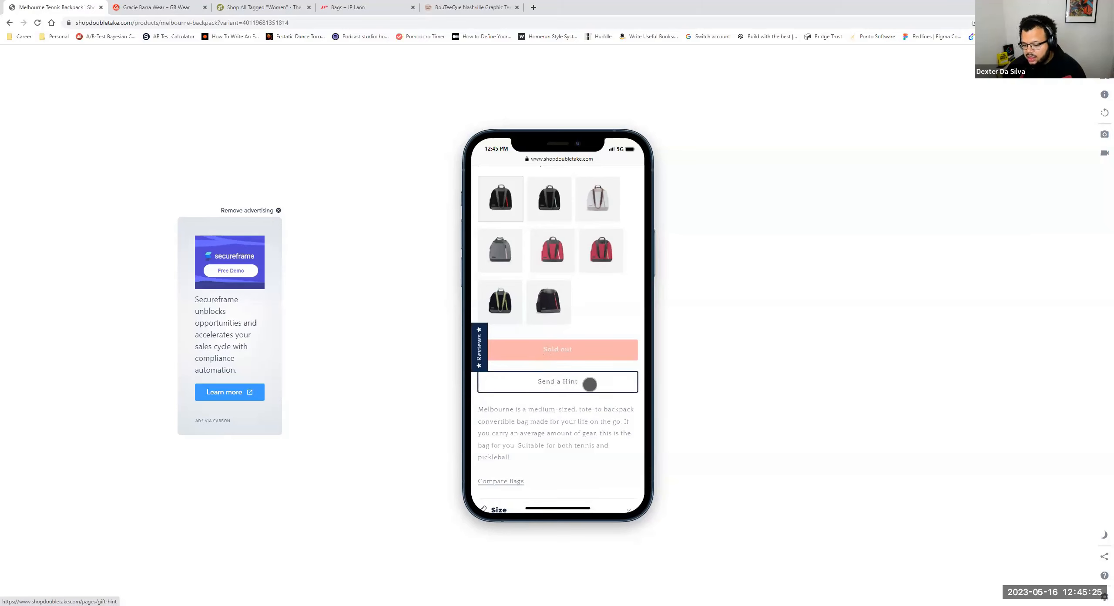
{"action": "mouse_move", "coordinate": [549, 396]}
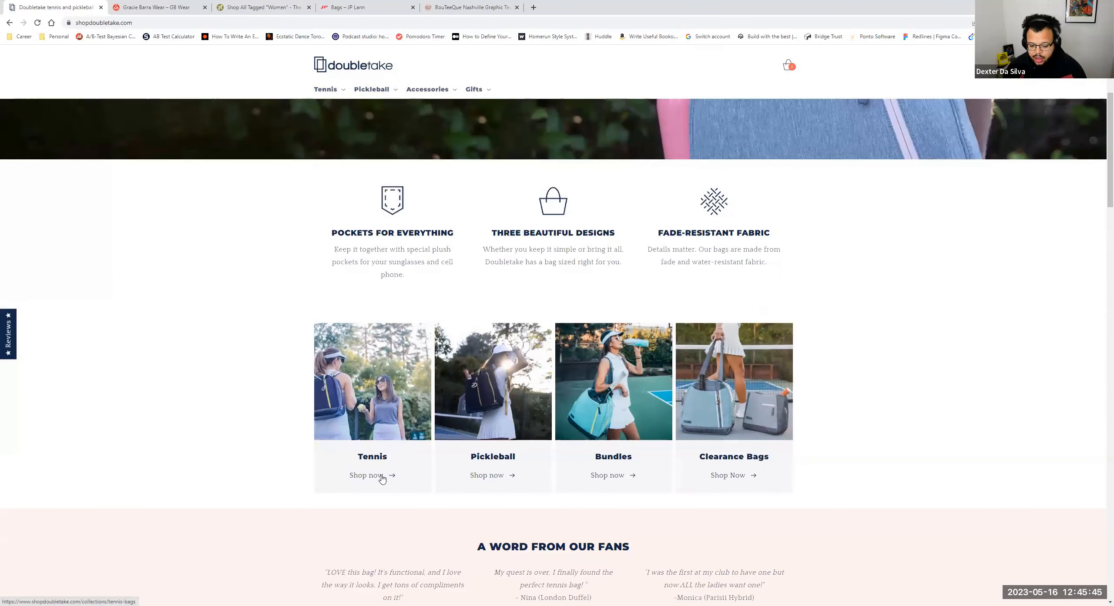
Use Shop now under the Tennis tile to open the Tennis Bags collection page.
{"action": "left_click", "coordinate": [367, 476]}
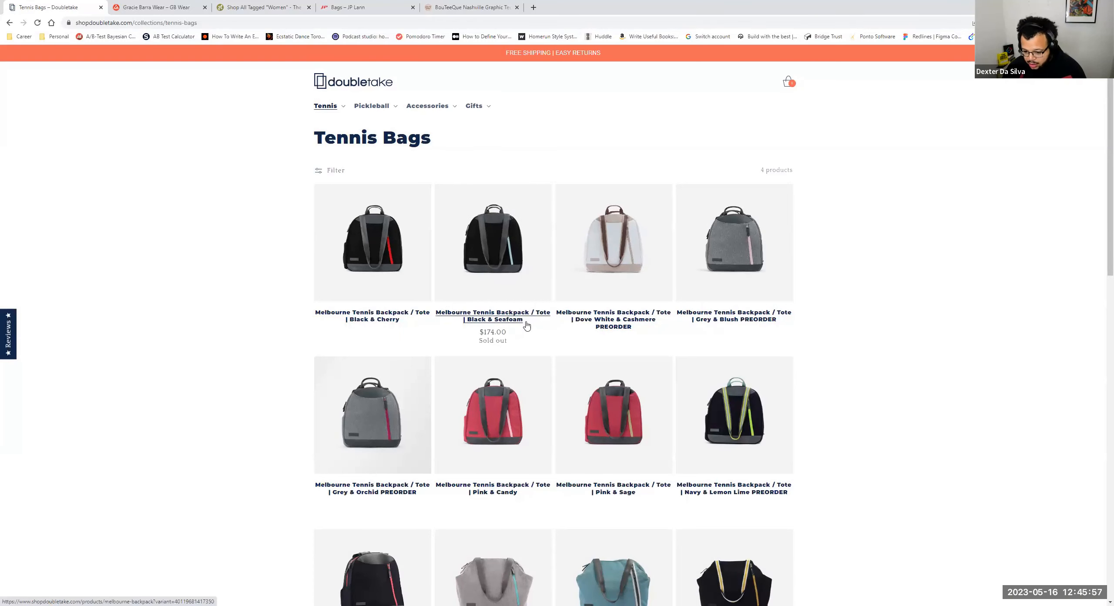
{"action": "mouse_move", "coordinate": [538, 319]}
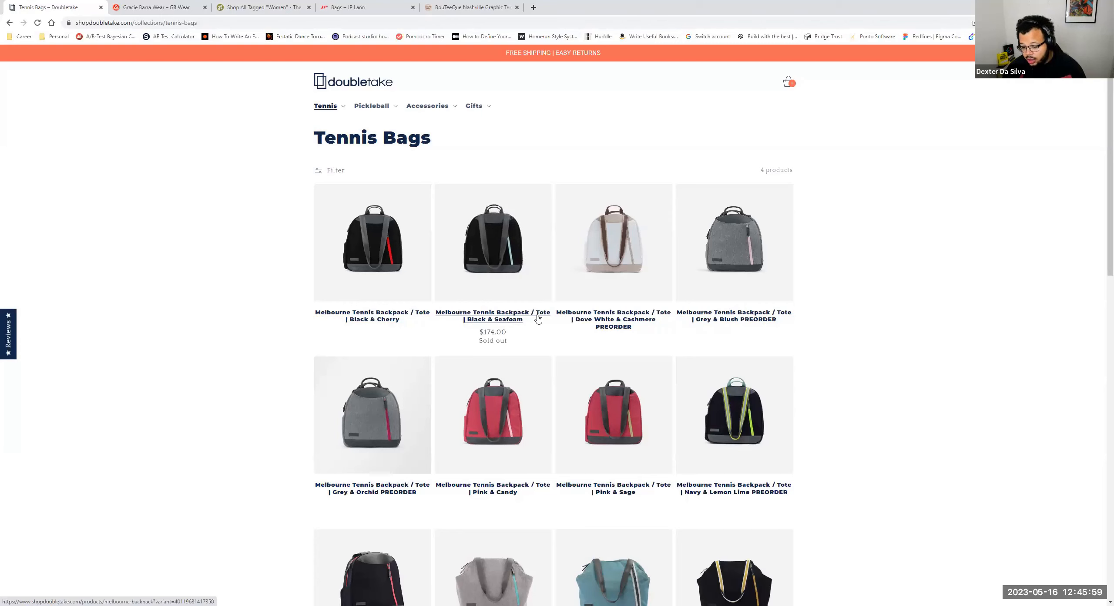
{"action": "mouse_move", "coordinate": [505, 324]}
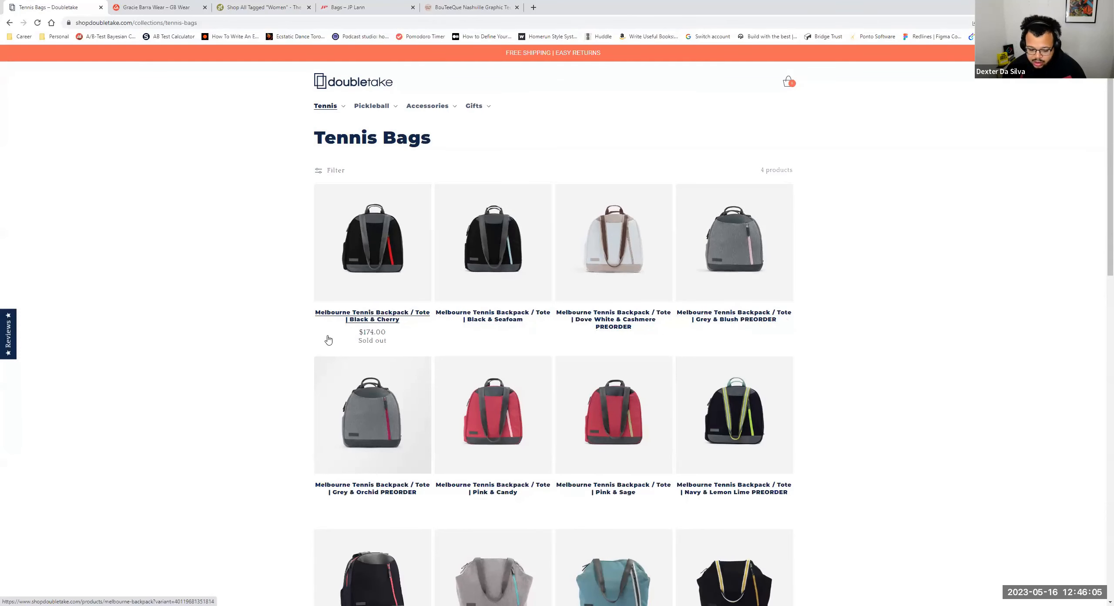
{"action": "mouse_move", "coordinate": [381, 339]}
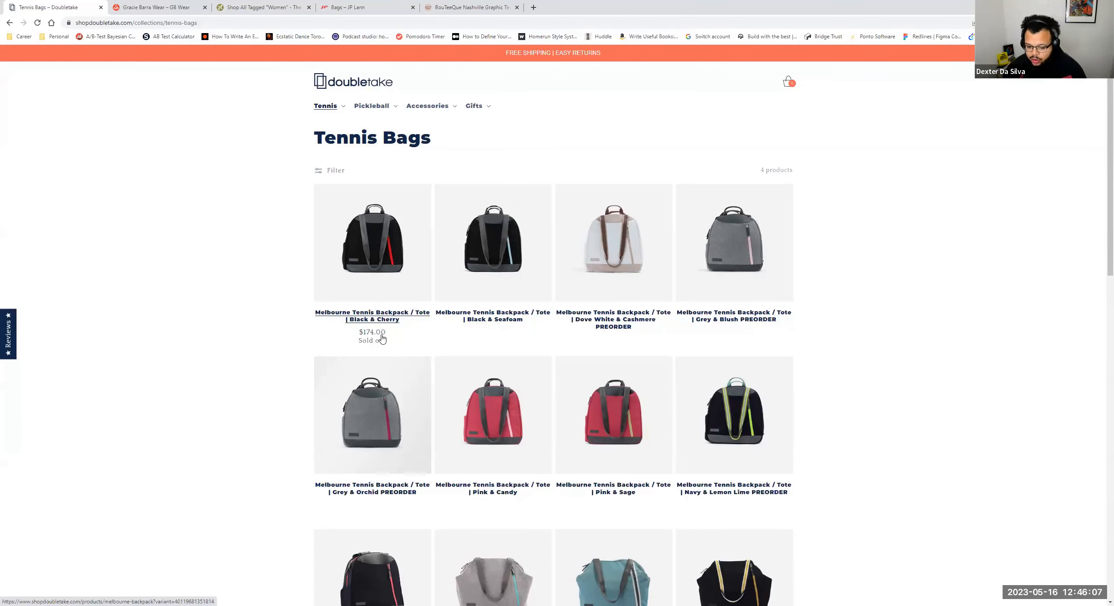
{"action": "mouse_move", "coordinate": [401, 328]}
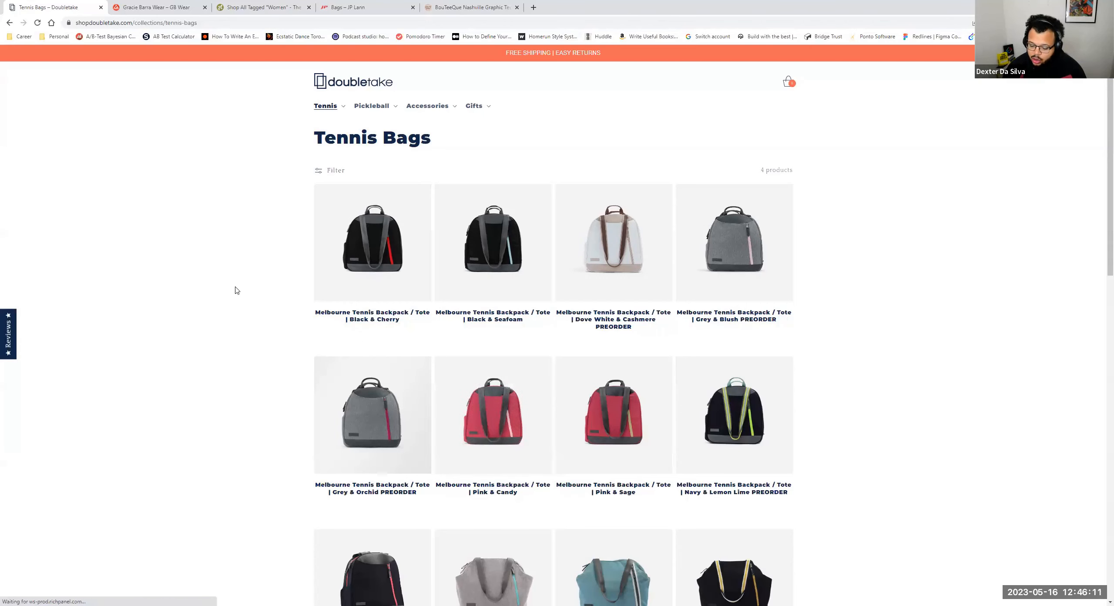
{"action": "mouse_move", "coordinate": [234, 282]}
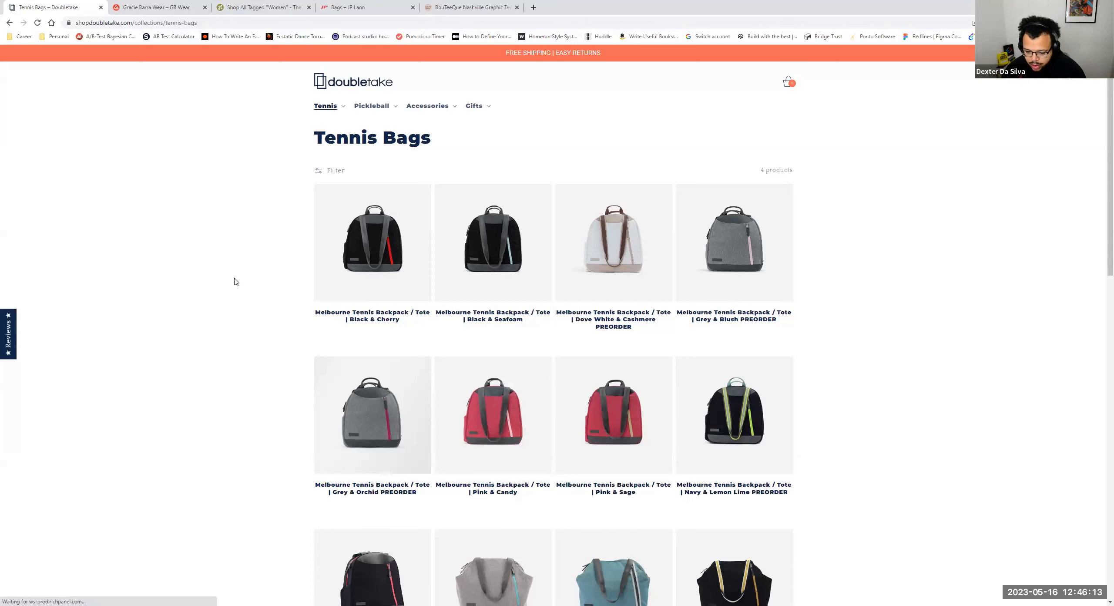